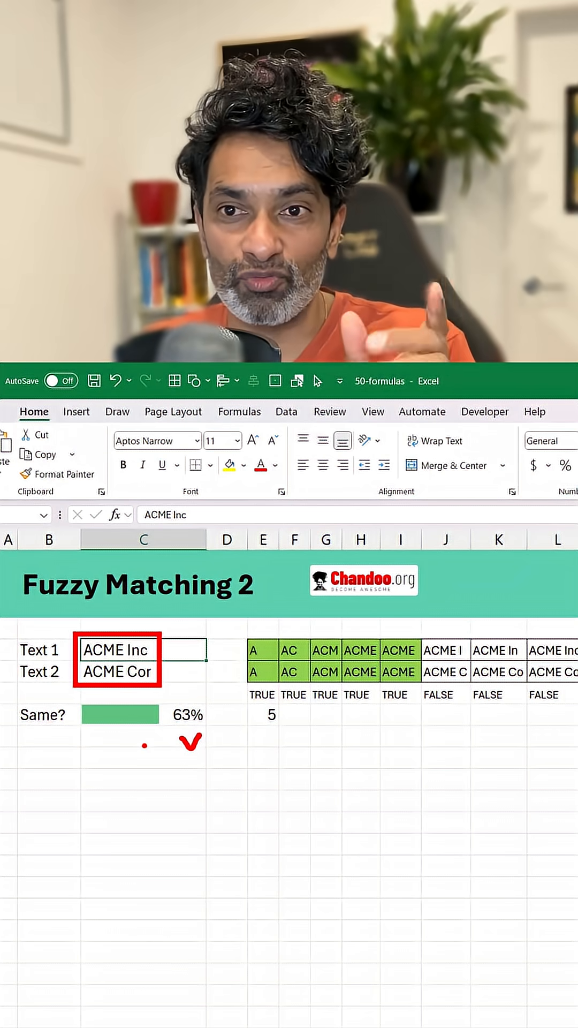
- Enter =E3#=E4# in E5 to compare the two spilled prefix arrays as TRUE/FALSE
{"action": "left_click", "coordinate": [262, 650]}
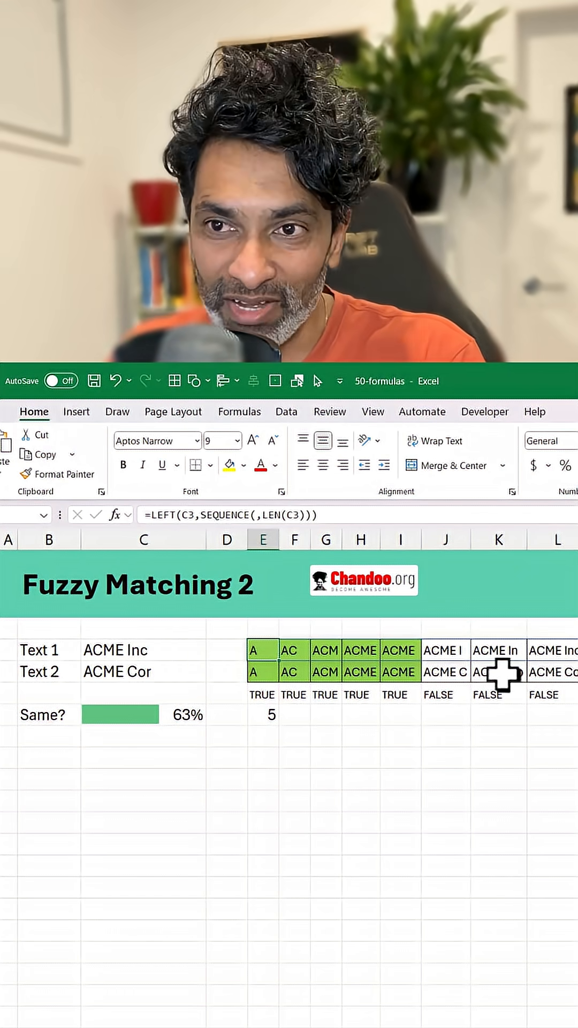
{"action": "double_click", "coordinate": [262, 650]}
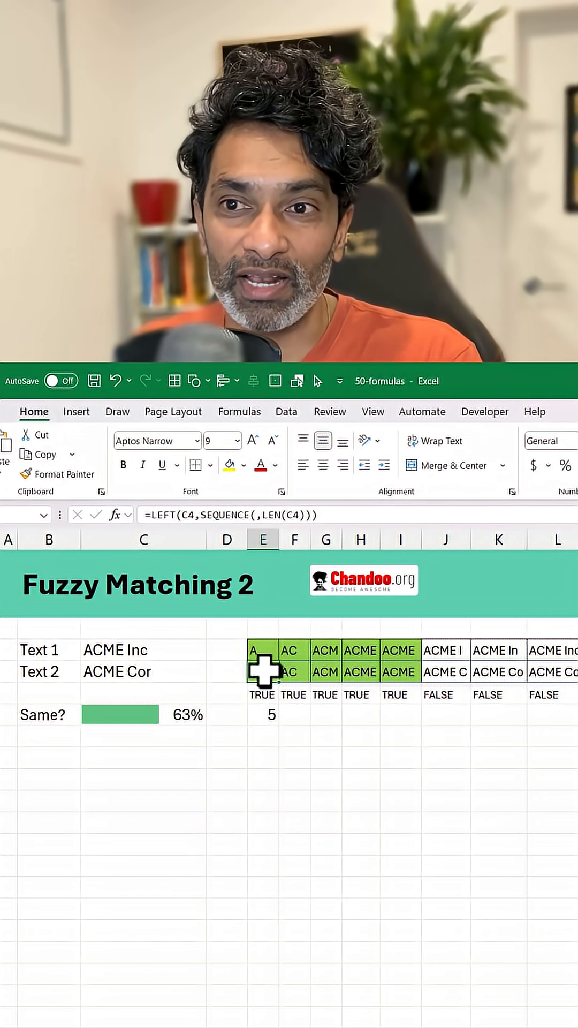
{"action": "type", "text": "=E3#=E4#"}
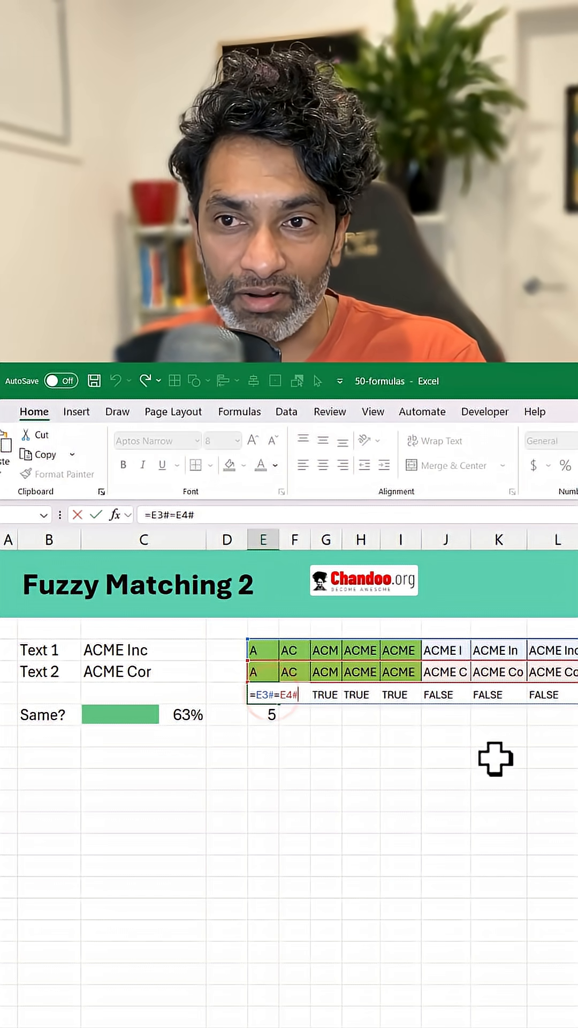
{"action": "key", "text": "Enter"}
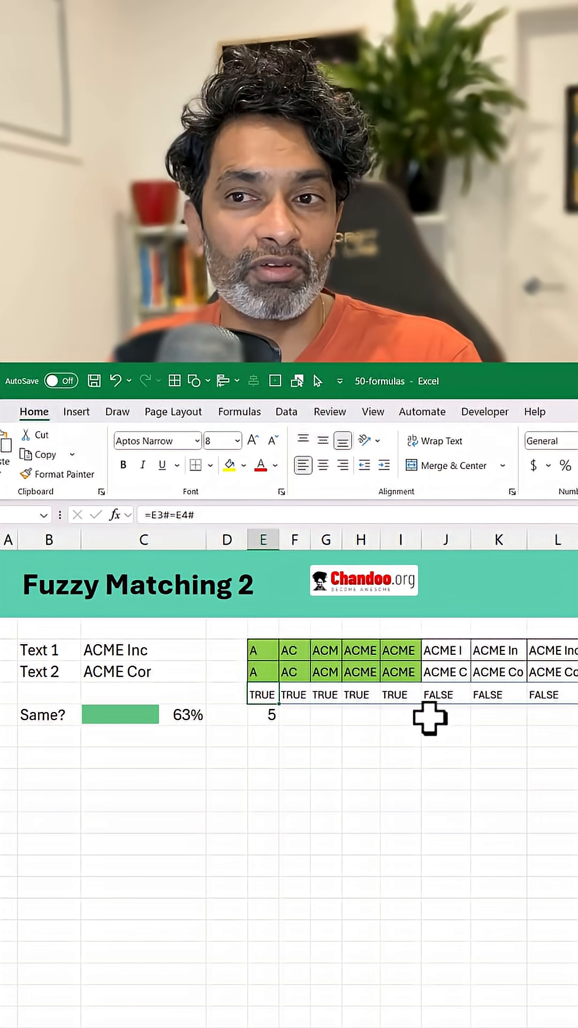
{"action": "mouse_move", "coordinate": [428, 717]}
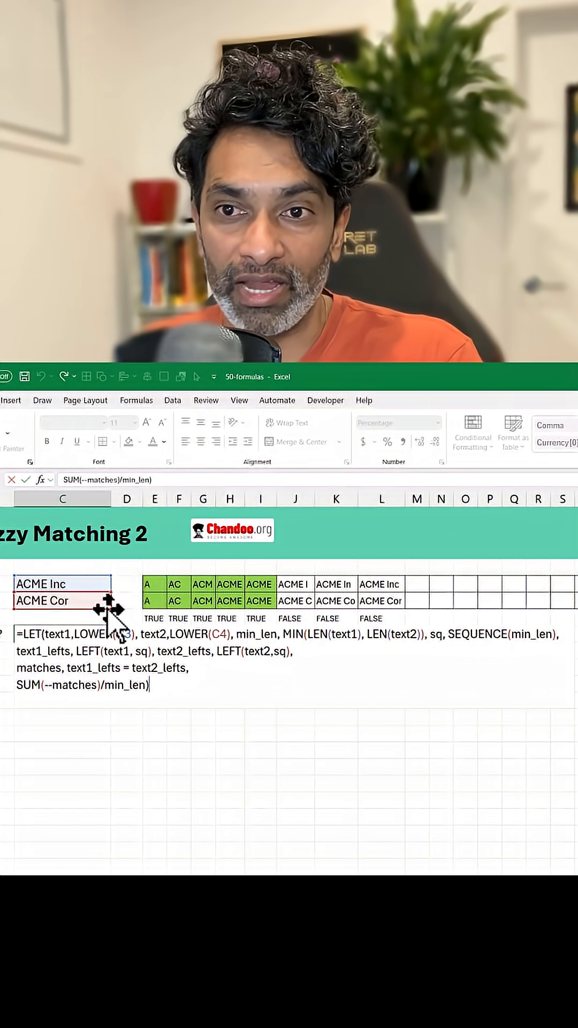
- Confirm the LET formula comparing lowercase C3 and C4 prefixes, returning a 63% match
{"action": "key", "text": "Enter"}
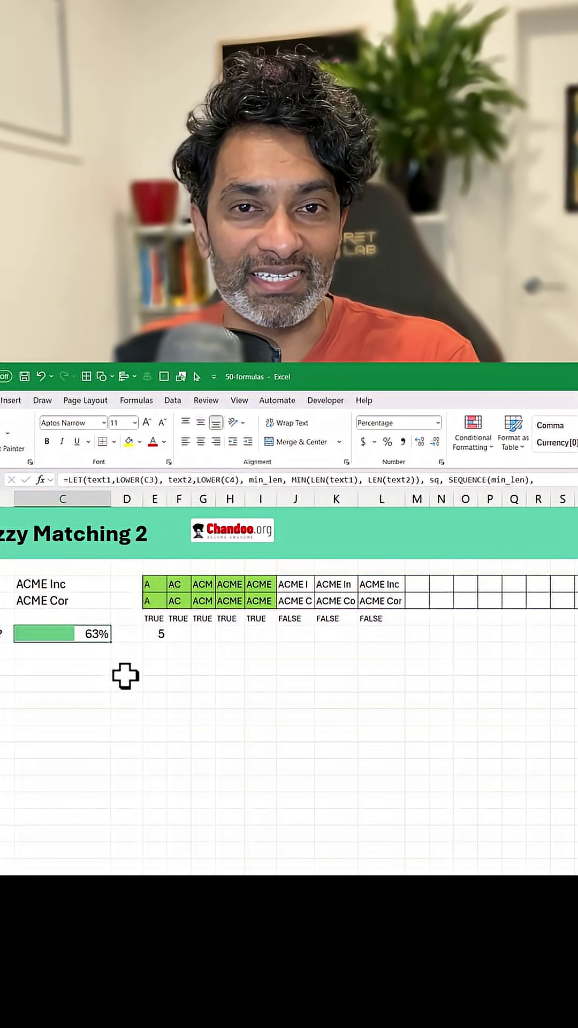